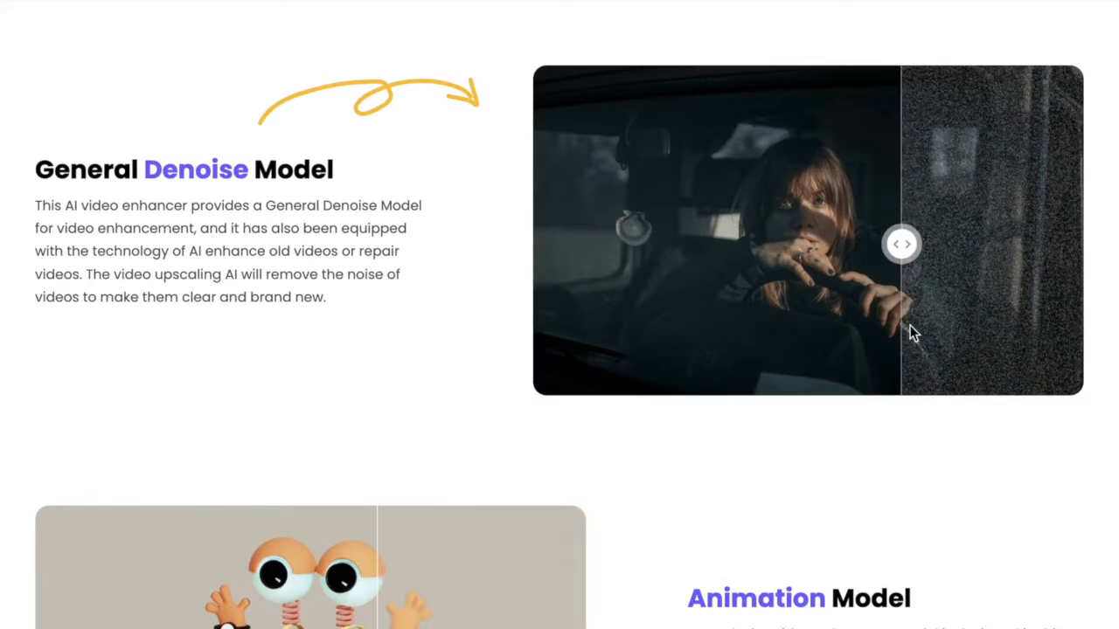
- Slide the website's General Denoise demo divider right to reveal more of the denoised scene
drag(900, 244, 1055, 243)
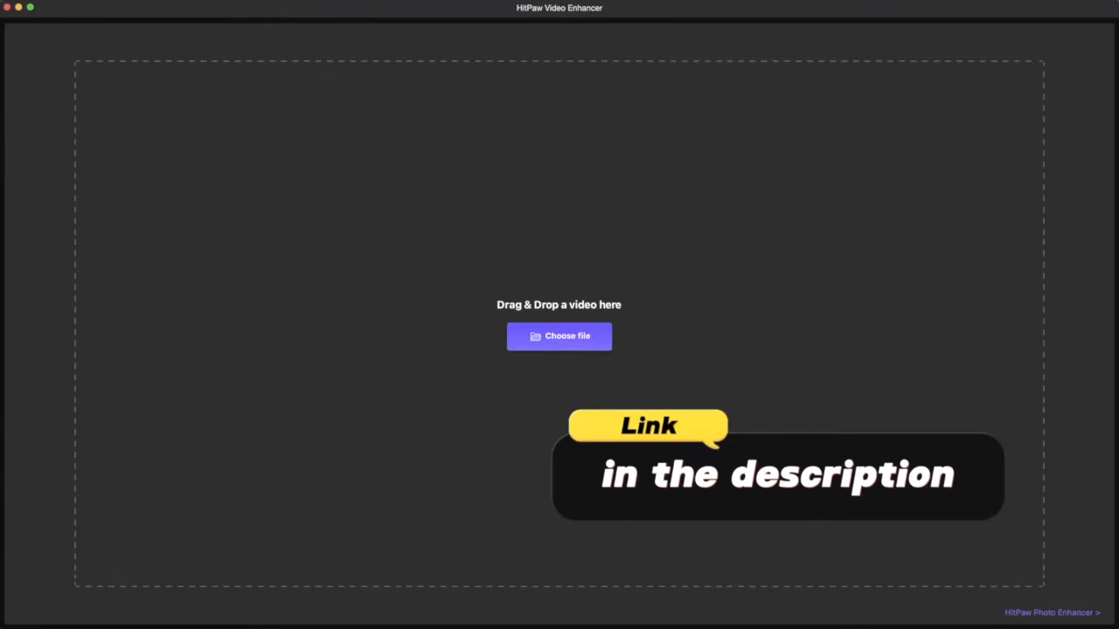
- Import the four video files through Choose file
click(558, 336)
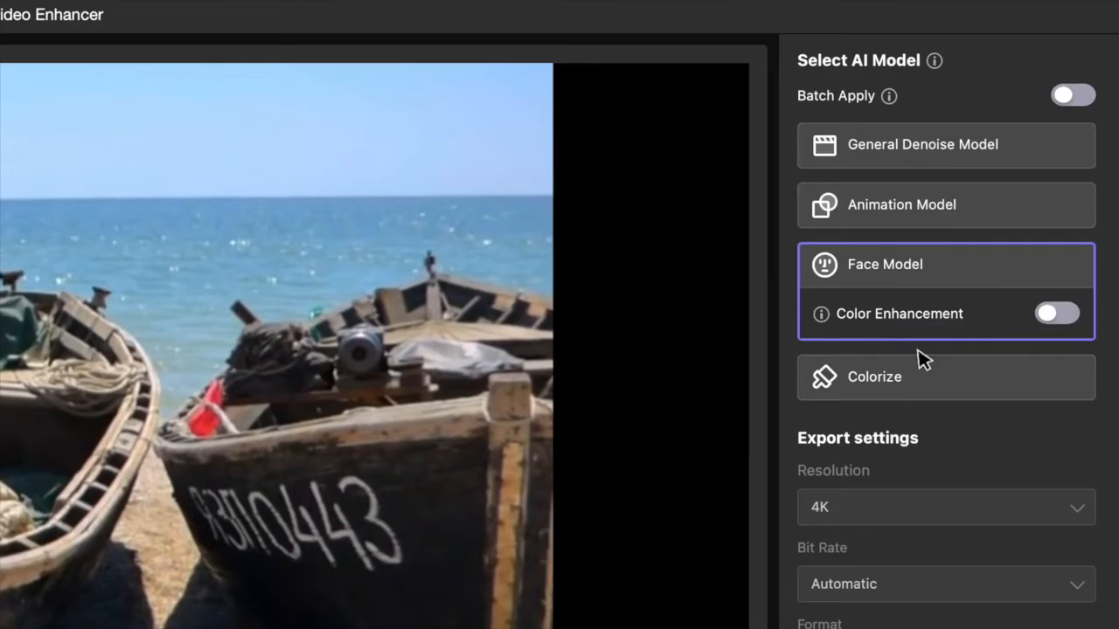
- Choose General Denoise Model in Quality mode, keeping 4K (3840×2160) output
click(922, 144)
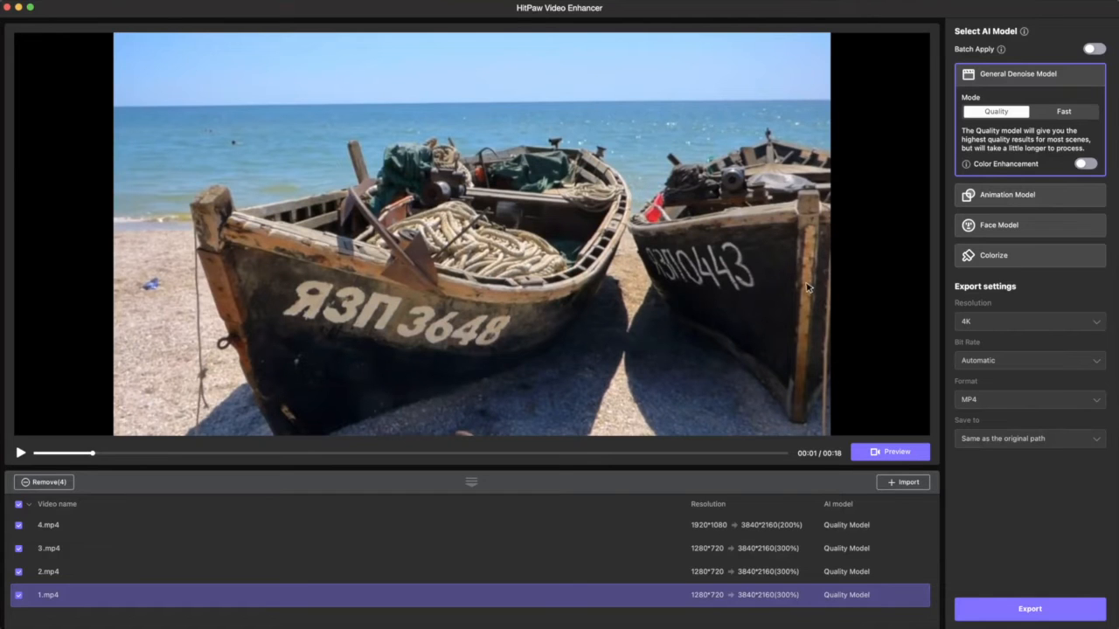
mouse_move(873, 422)
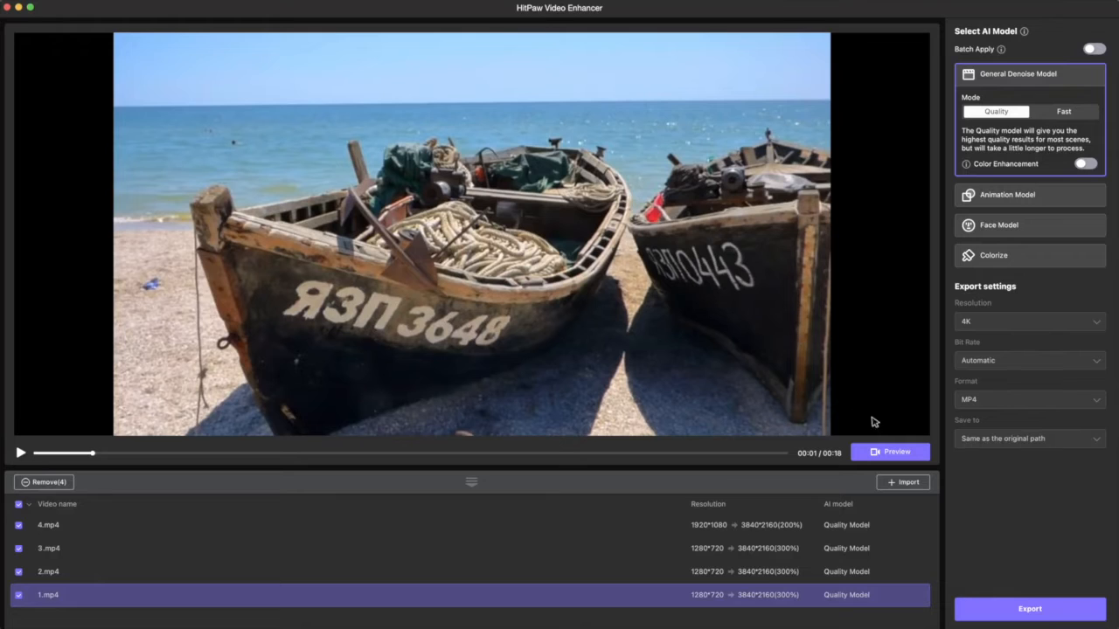
- Preview the boat clip in Sliding Comparison, dragging the divider between original and 4K denoised
click(890, 452)
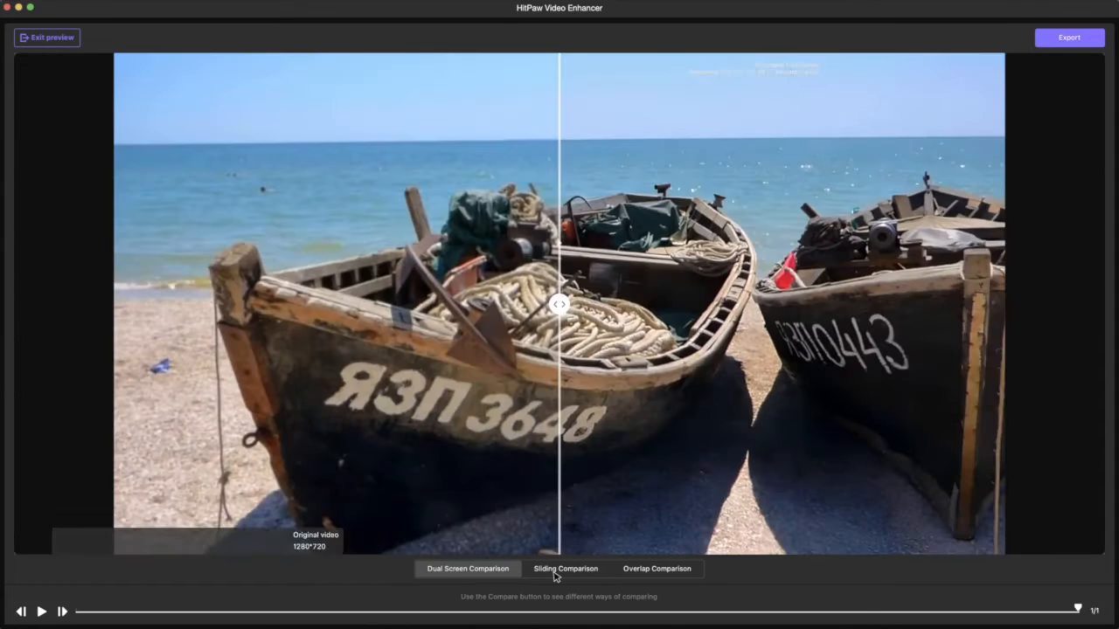
click(566, 569)
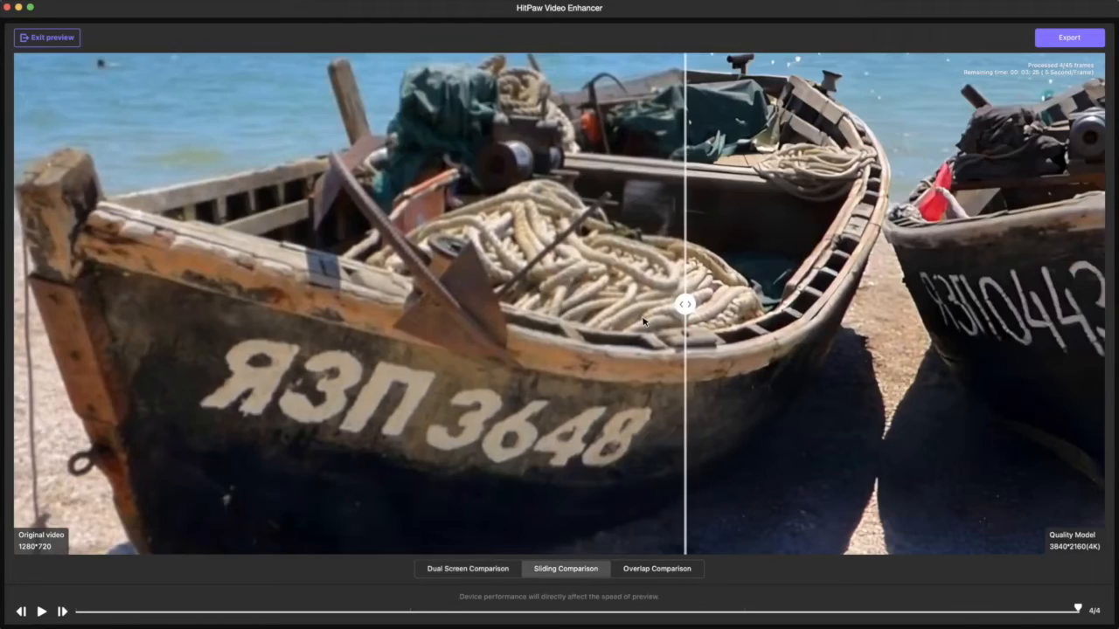
drag(686, 303, 191, 304)
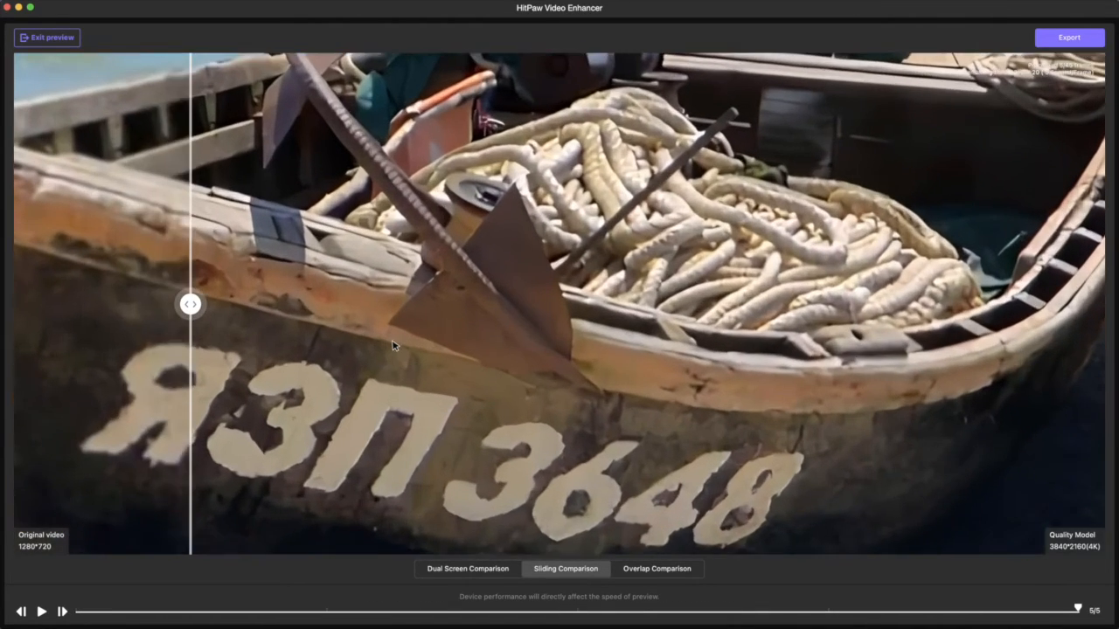
drag(190, 303, 698, 304)
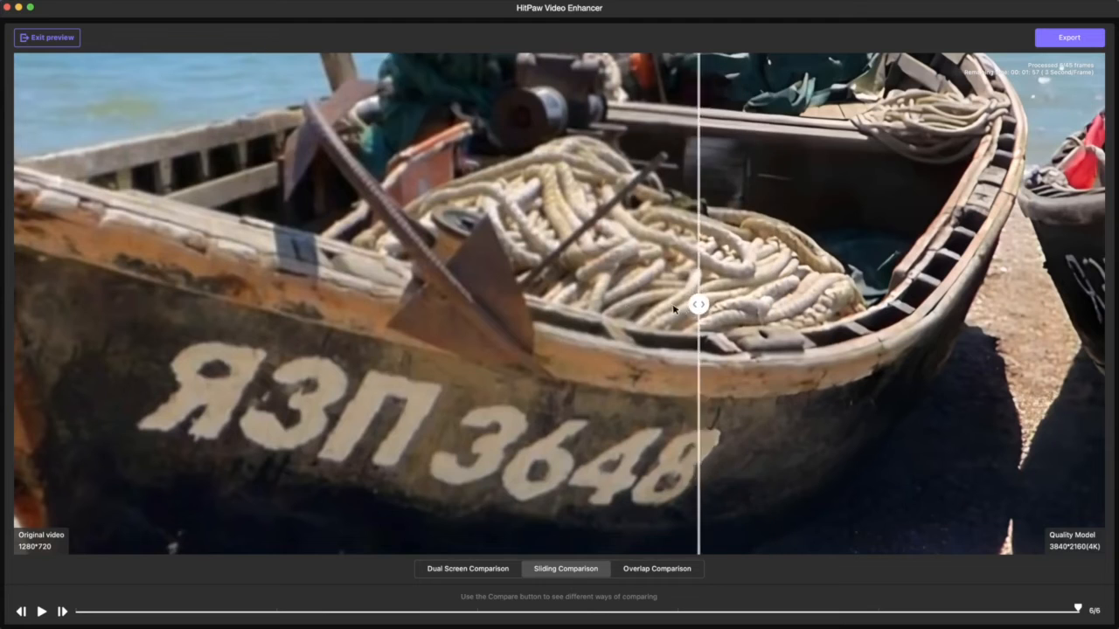
drag(699, 304, 724, 304)
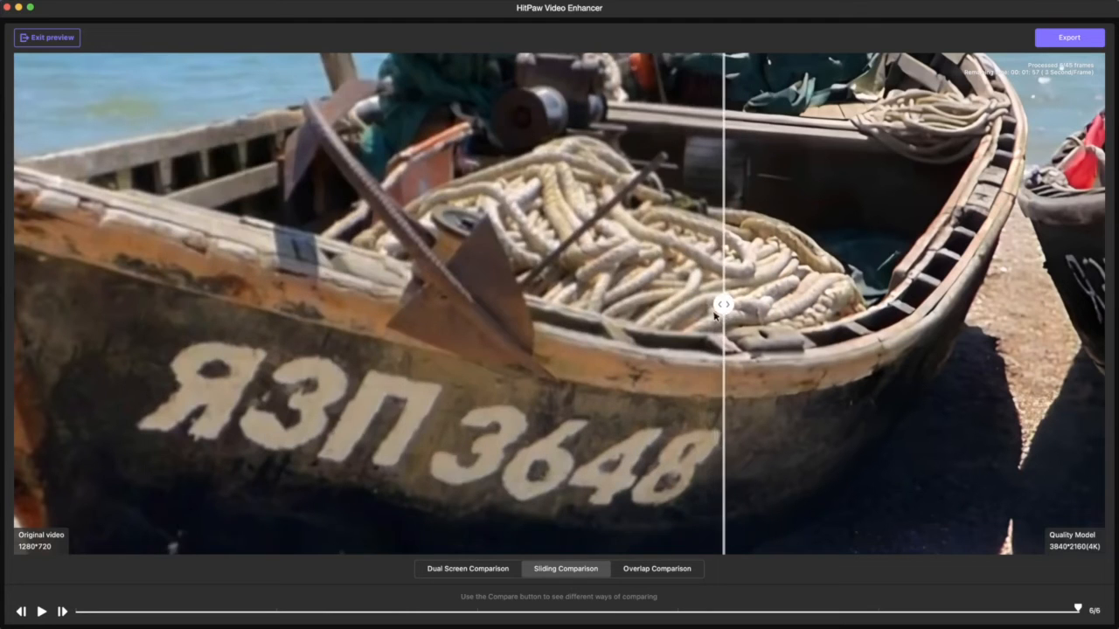
click(466, 568)
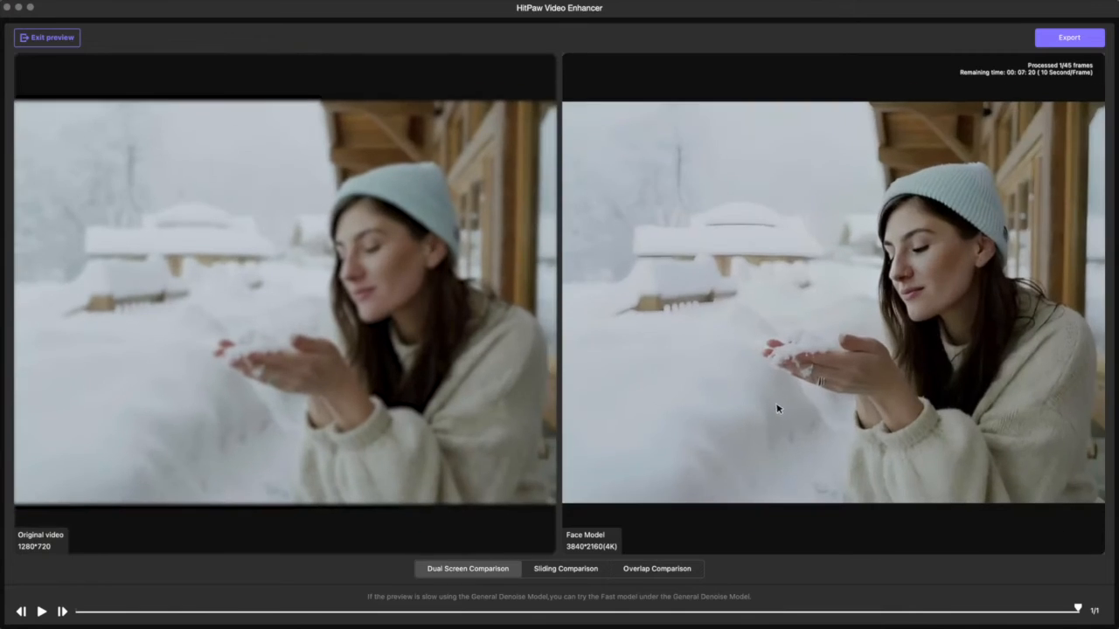